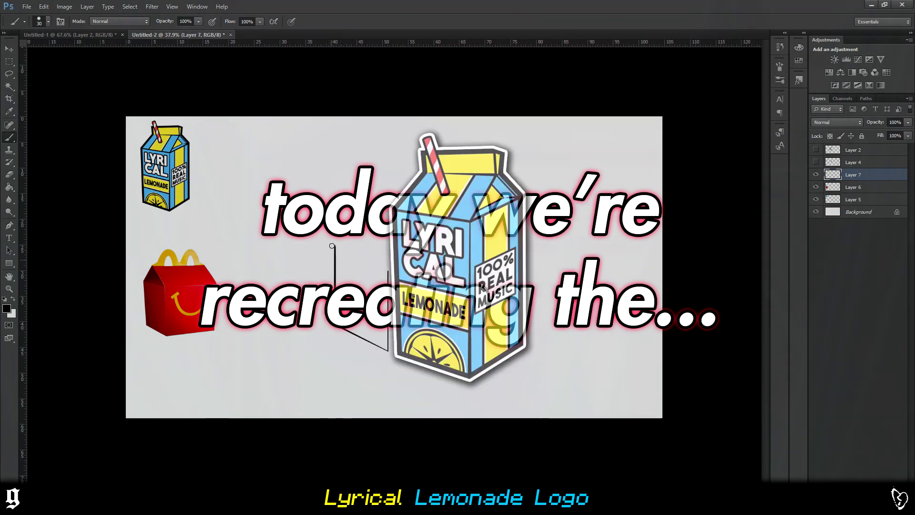
# Step: Place the lemonade carton and lunch-box references and begin the rough carton sketch
pyautogui.click(10, 124)
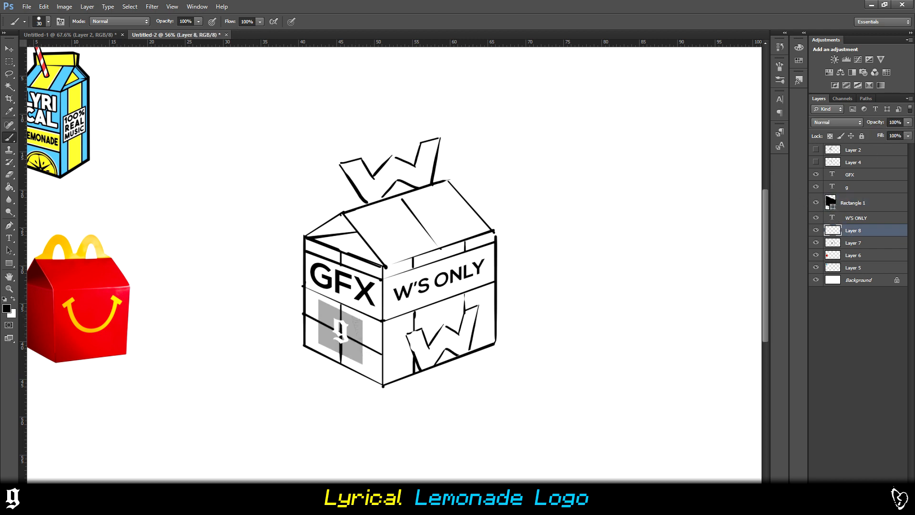
# Step: Trace the roof panel and W handle outlines with Pen paths and convert the handle path to a selection
pyautogui.click(847, 186)
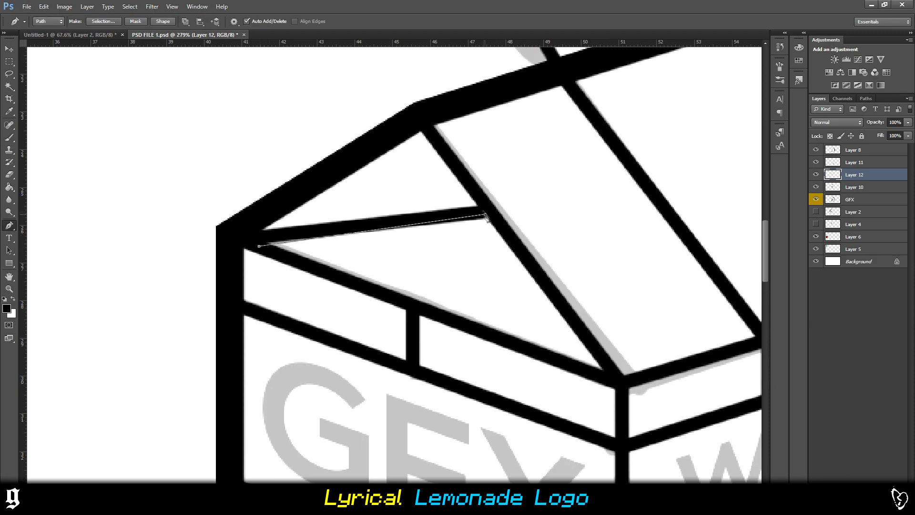
pyautogui.click(855, 162)
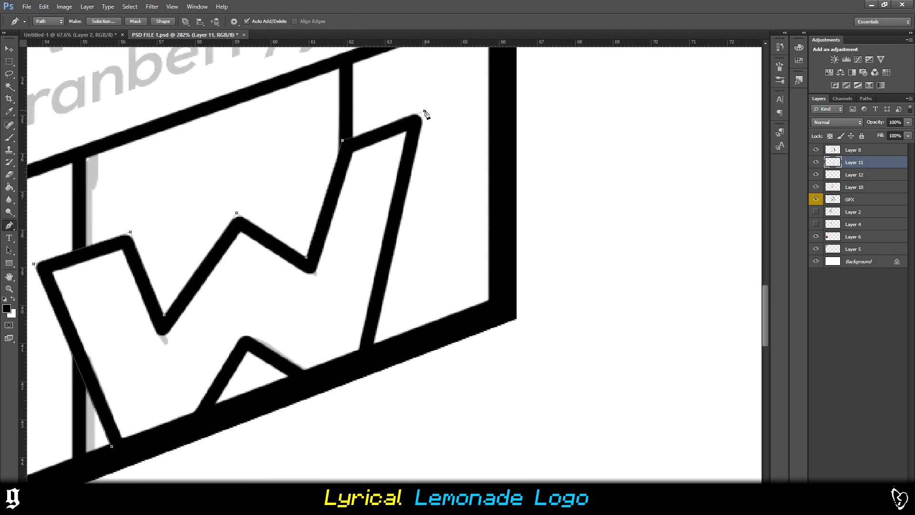
pyautogui.click(426, 115)
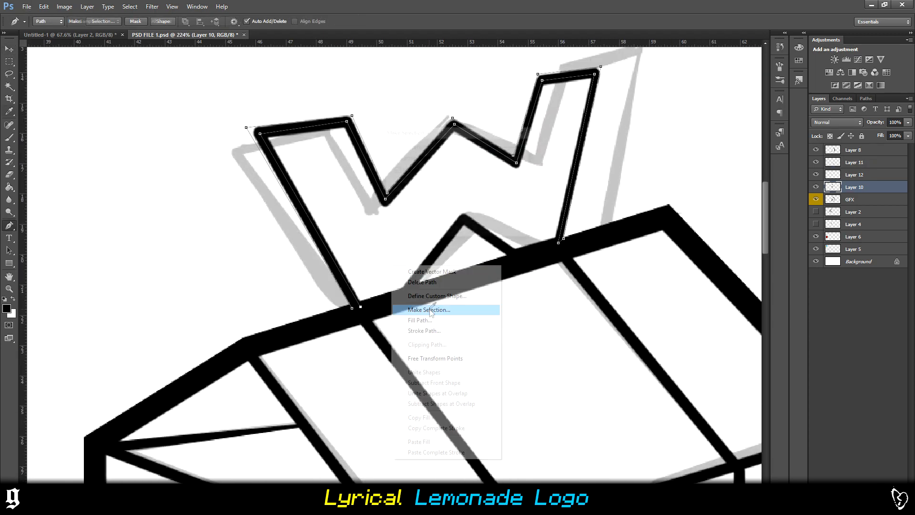
pyautogui.click(428, 309)
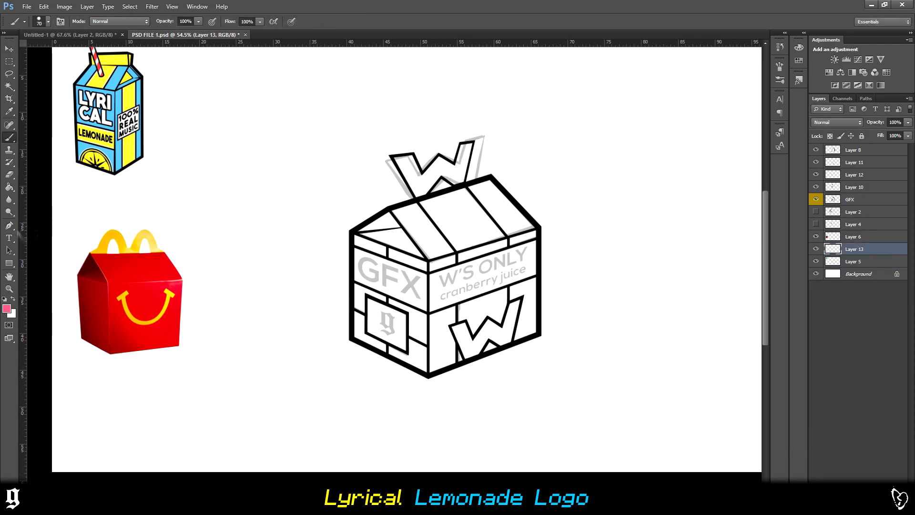
# Step: Fill the panels pink and teal and add the GFX, g badge and W's ONLY CRANBERRY JUICE text
pyautogui.click(7, 305)
pyautogui.write('GFX')
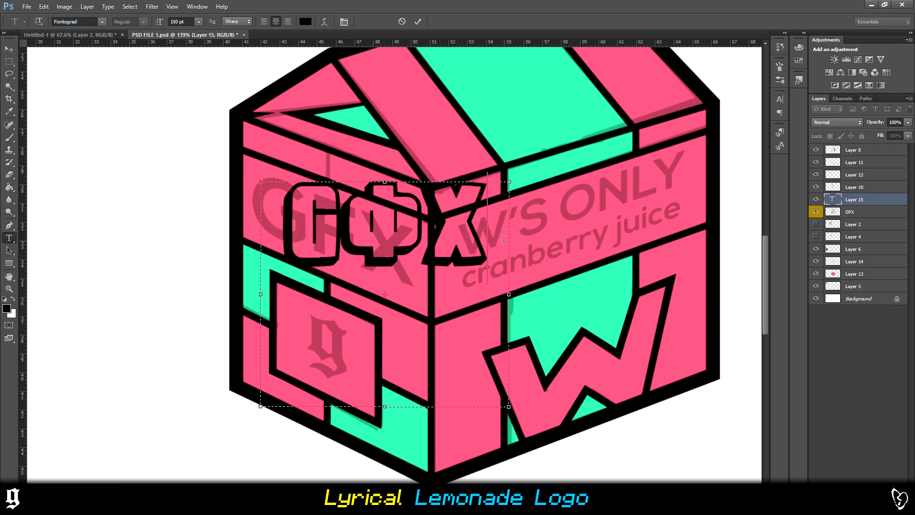
pyautogui.click(102, 22)
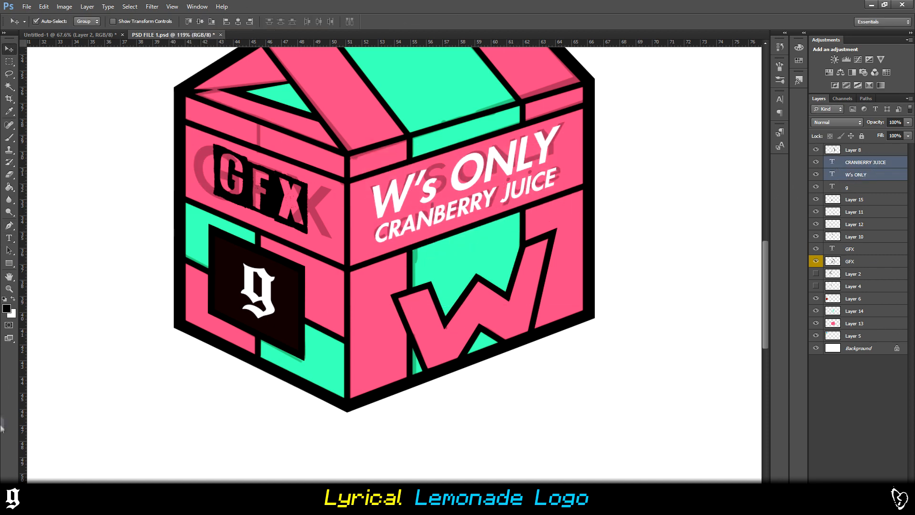
# Step: Swap the panels to teal with pink stripes via Hue/Saturation and stroke the label text black
pyautogui.click(857, 59)
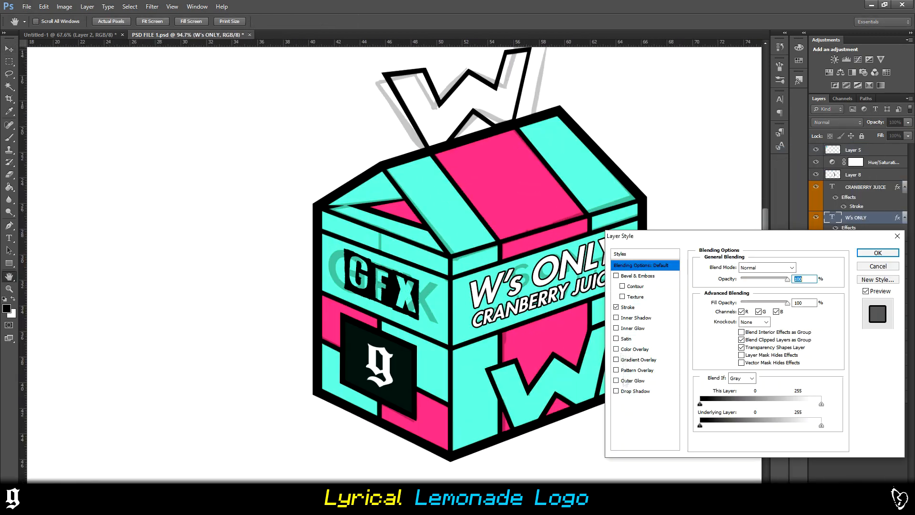
pyautogui.click(877, 251)
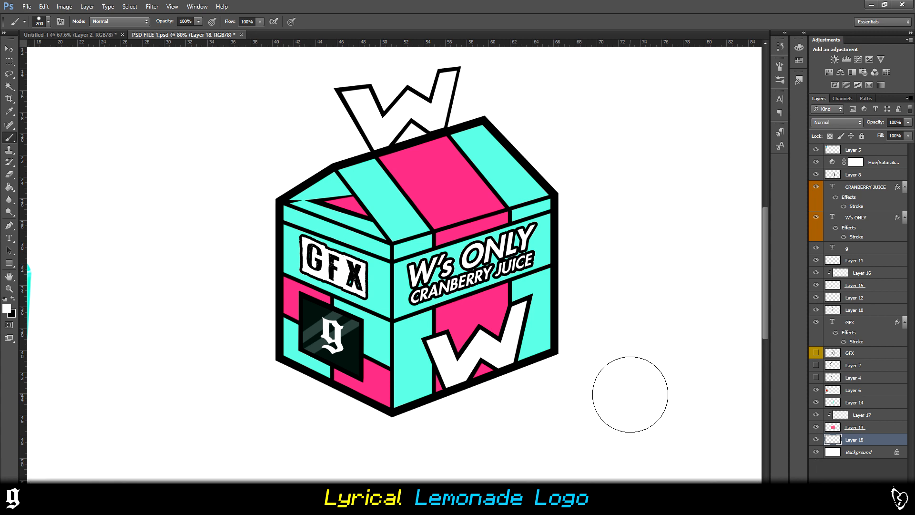
pyautogui.moveTo(627, 378)
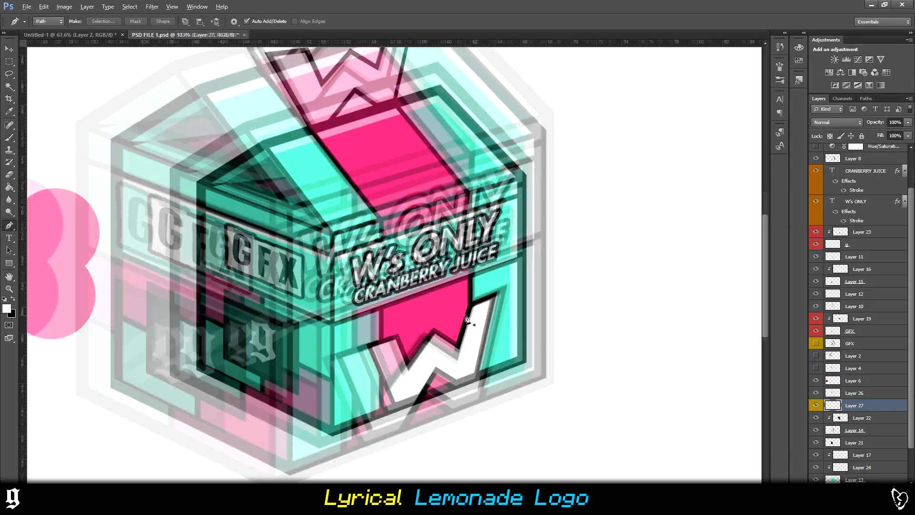
# Step: Add Overlay shadow and highlight shapes on the side faces and W handle for depth
pyautogui.click(10, 49)
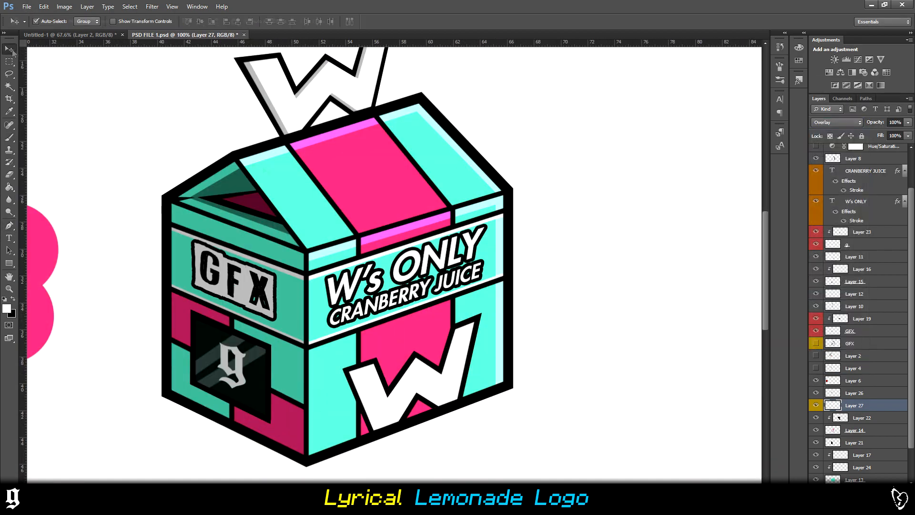